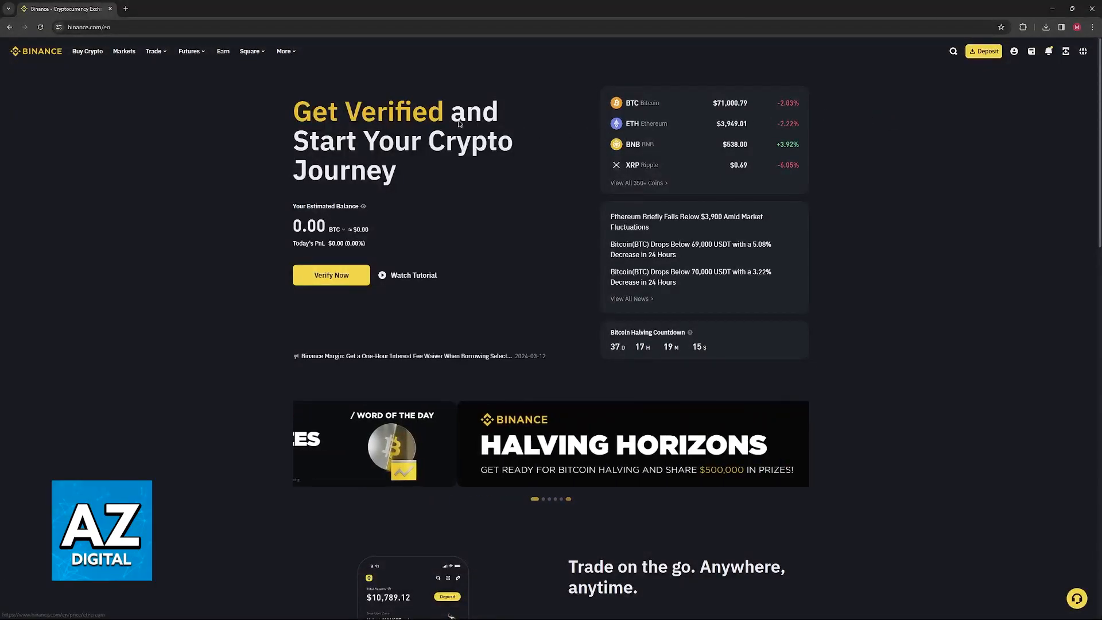
# Scroll to the homepage footer and choose Gift Card under Products
pyautogui.scroll(-3)
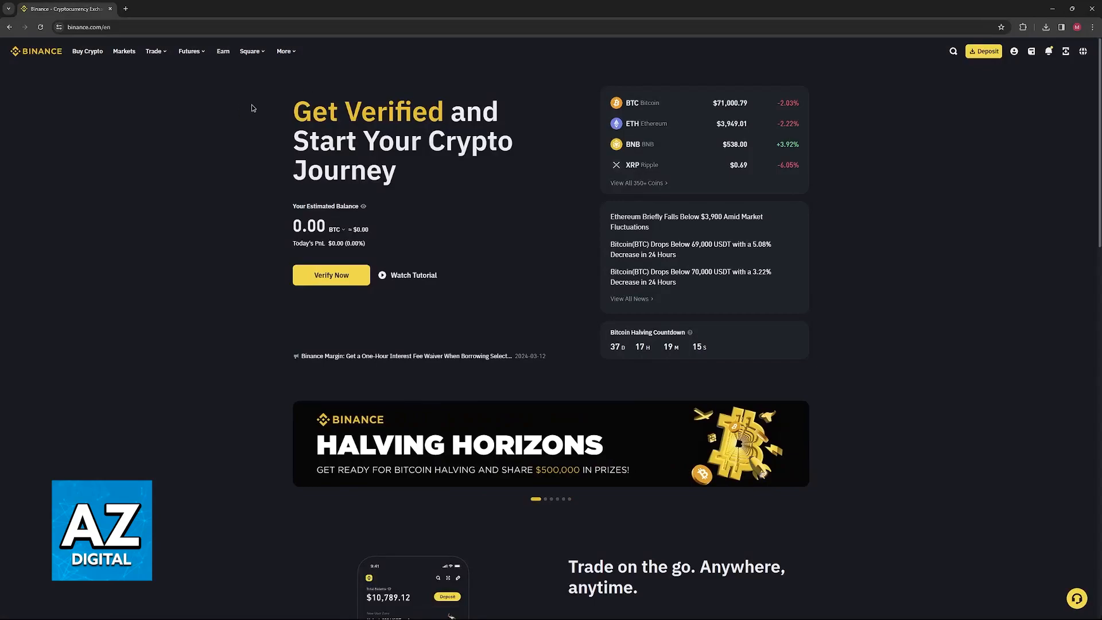
pyautogui.scroll(-3)
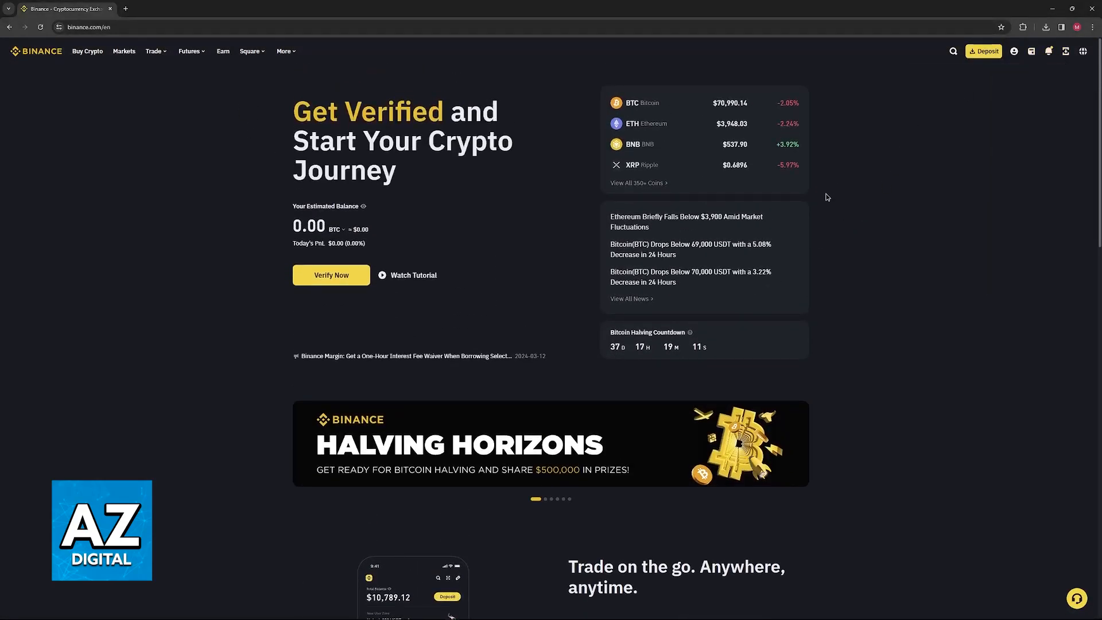
pyautogui.scroll(-3)
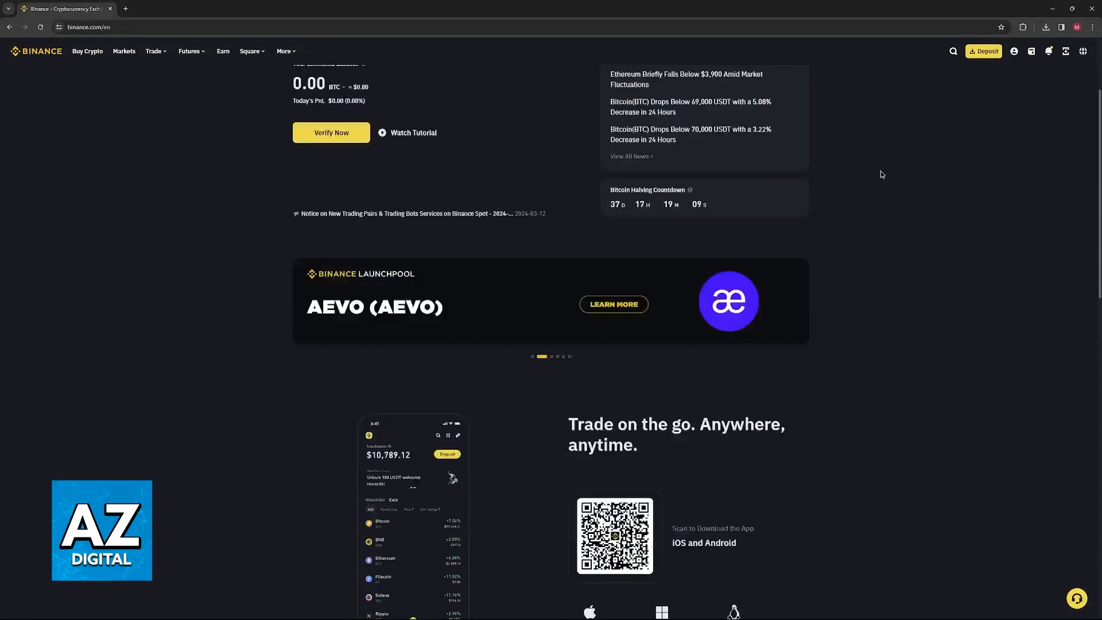
pyautogui.scroll(-3)
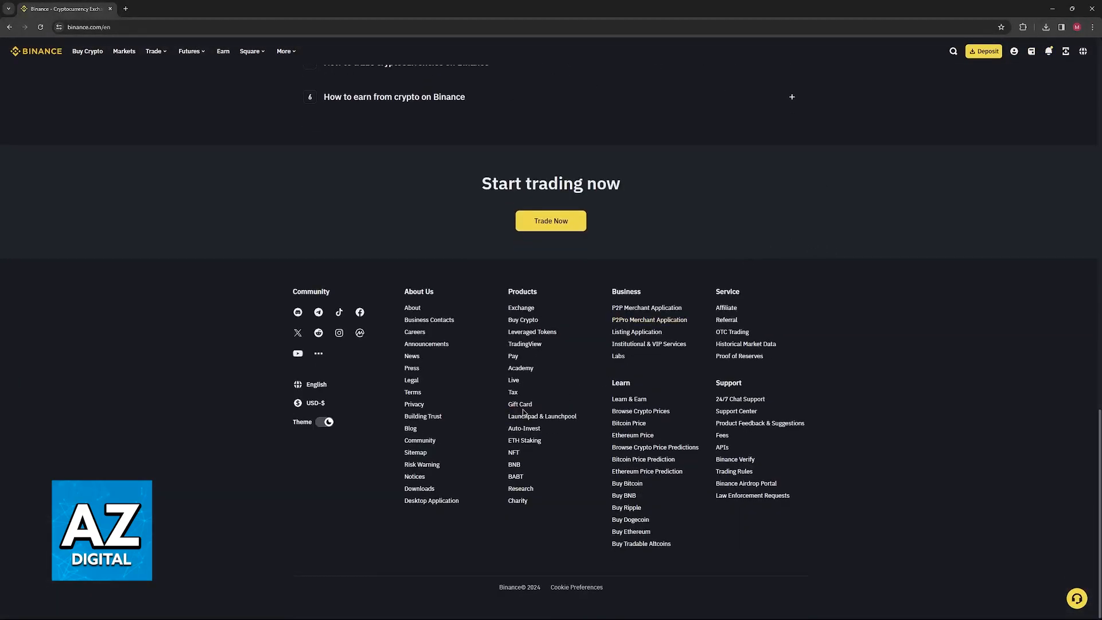
pyautogui.moveTo(519, 405)
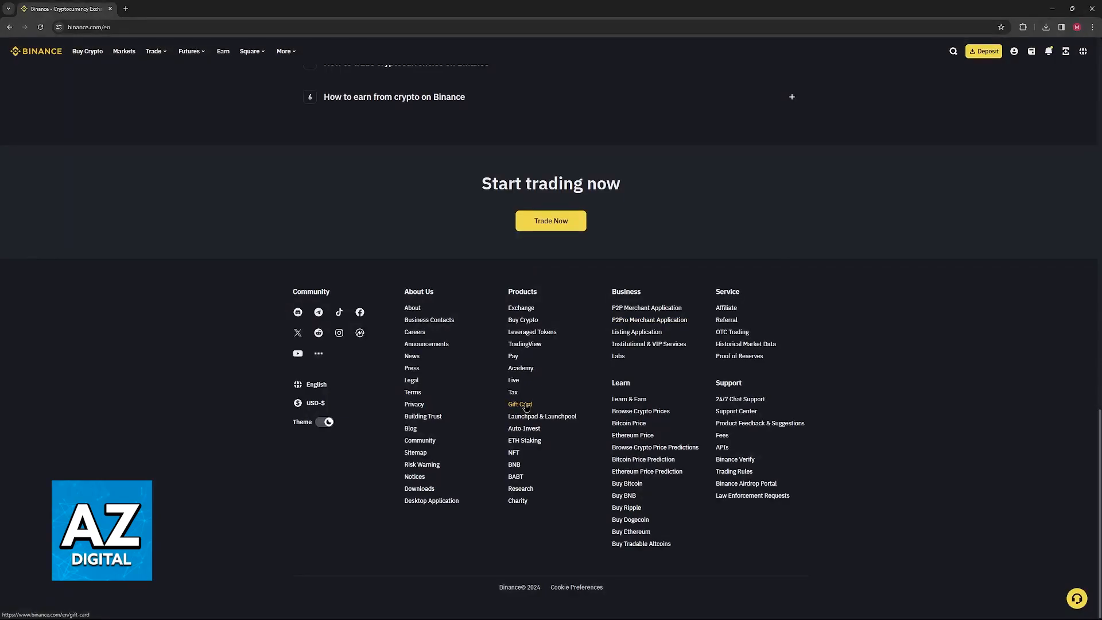
pyautogui.click(520, 404)
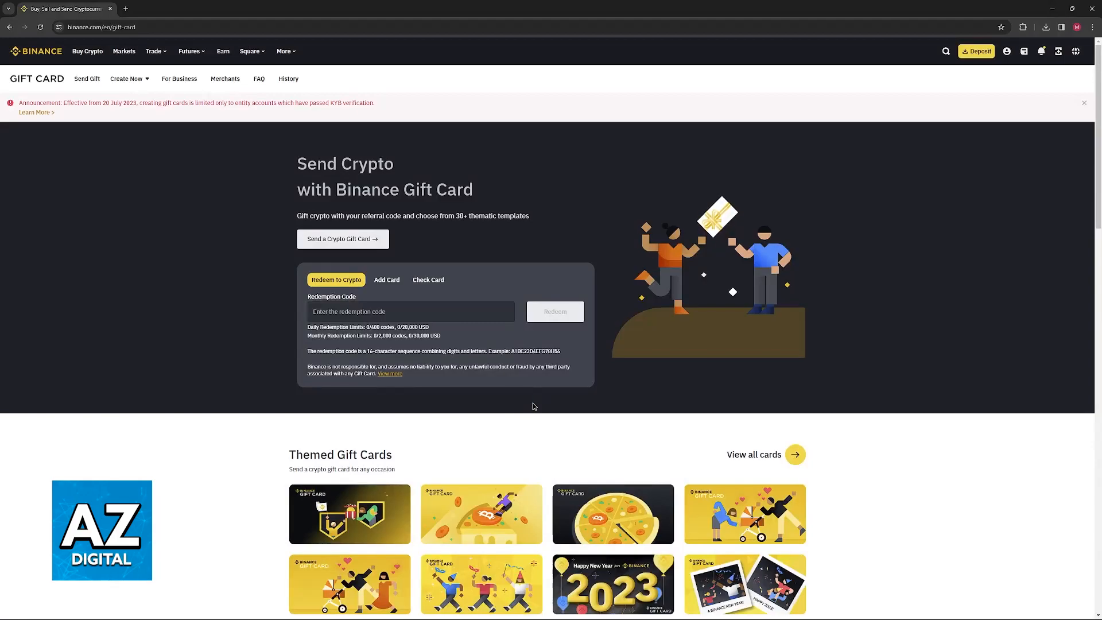
pyautogui.click(410, 311)
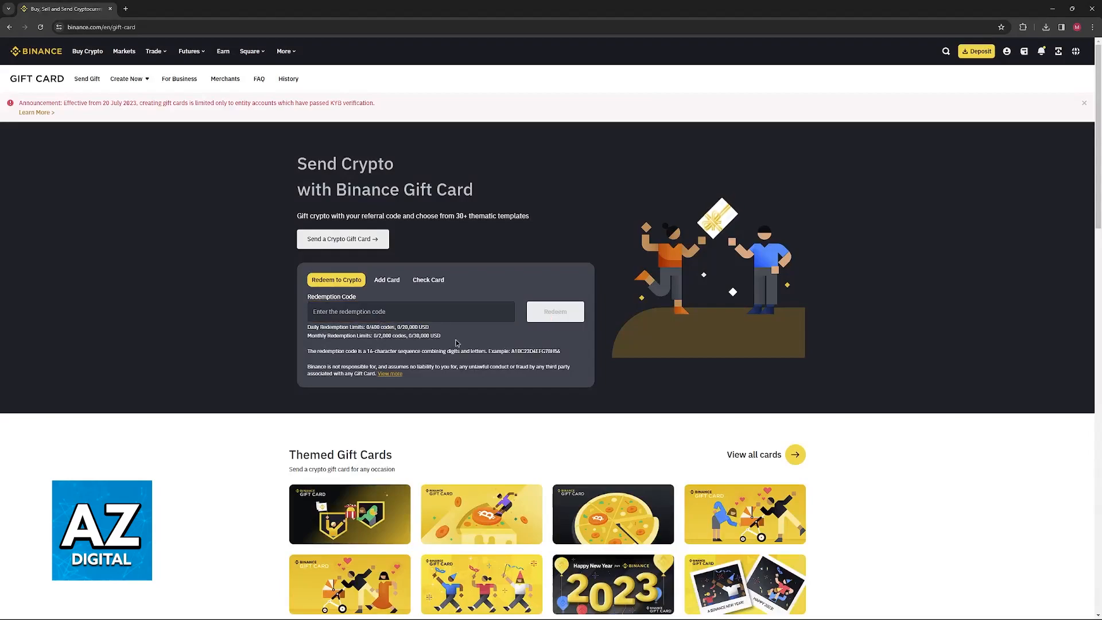
pyautogui.scroll(-3)
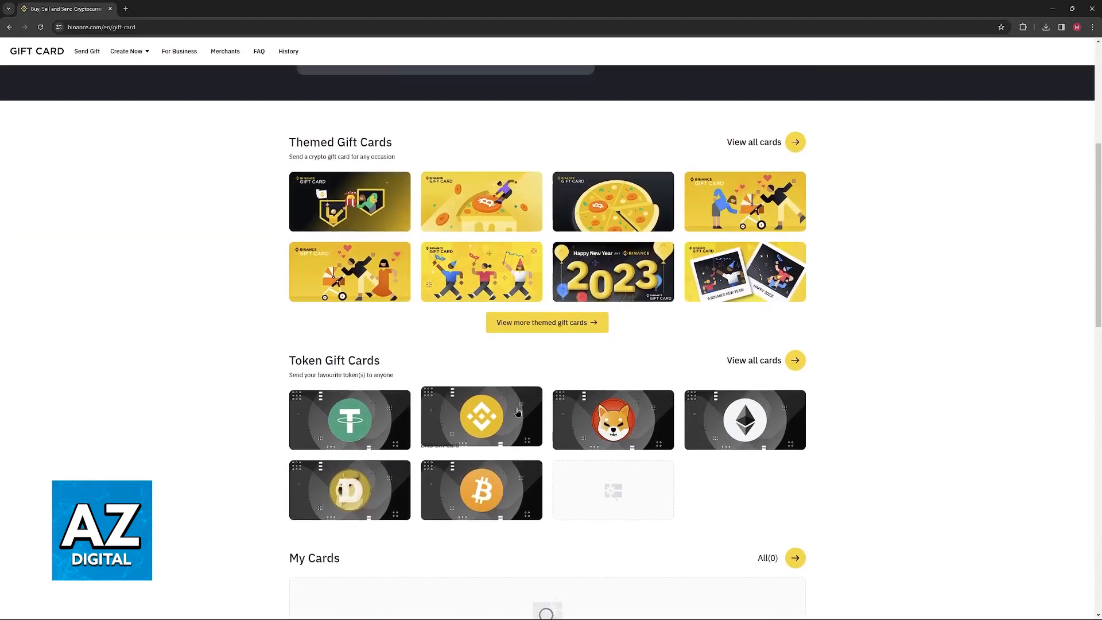
pyautogui.scroll(-3)
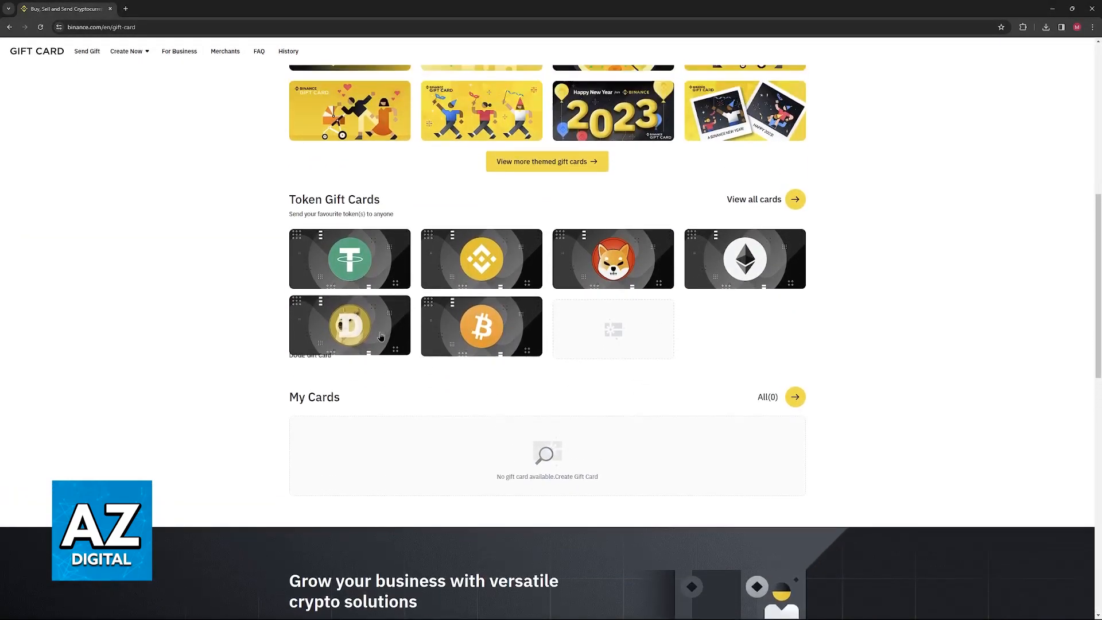
pyautogui.scroll(-3)
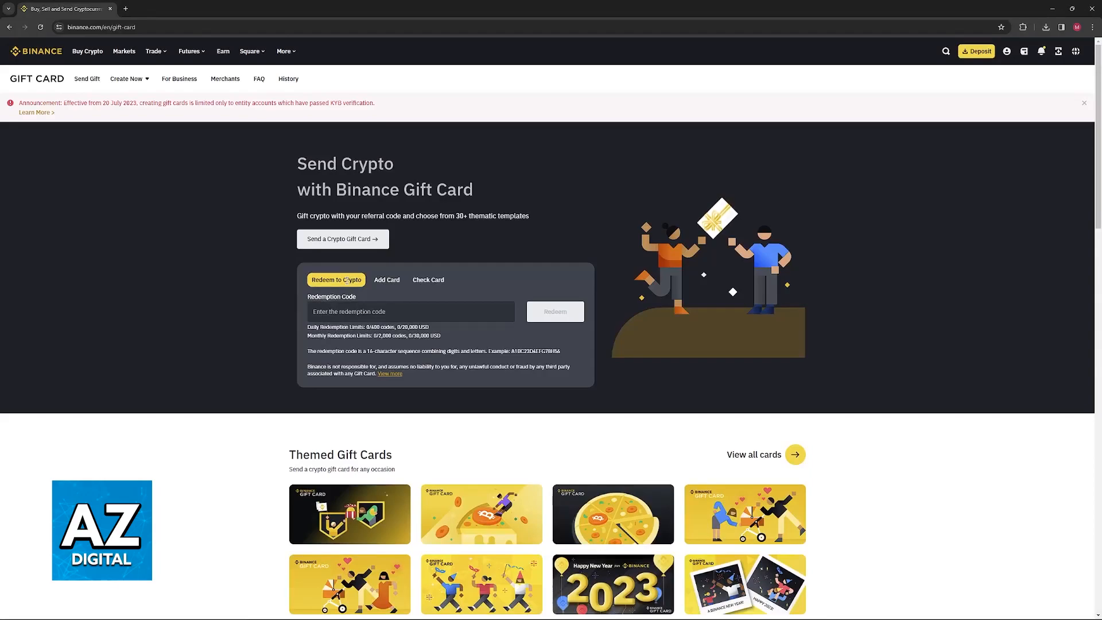
pyautogui.click(428, 280)
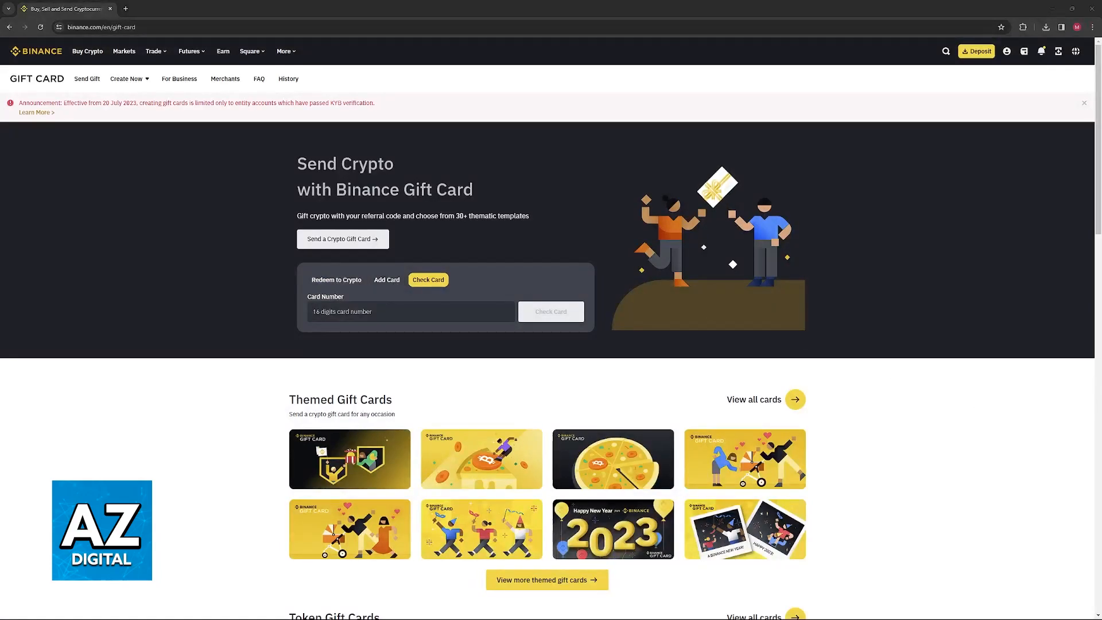
pyautogui.click(387, 279)
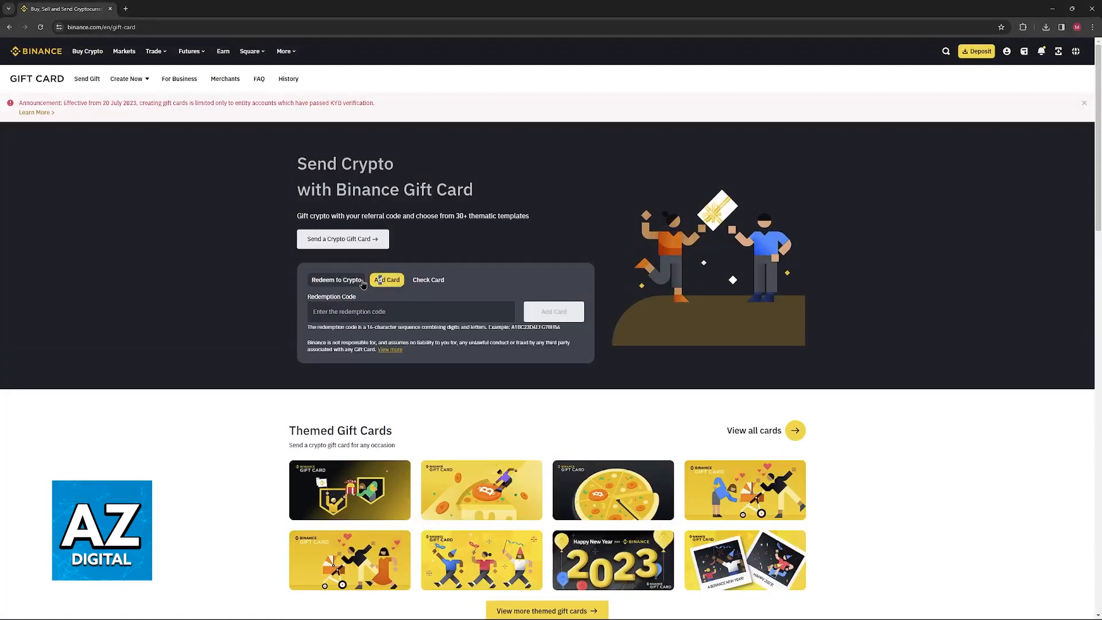
pyautogui.click(336, 279)
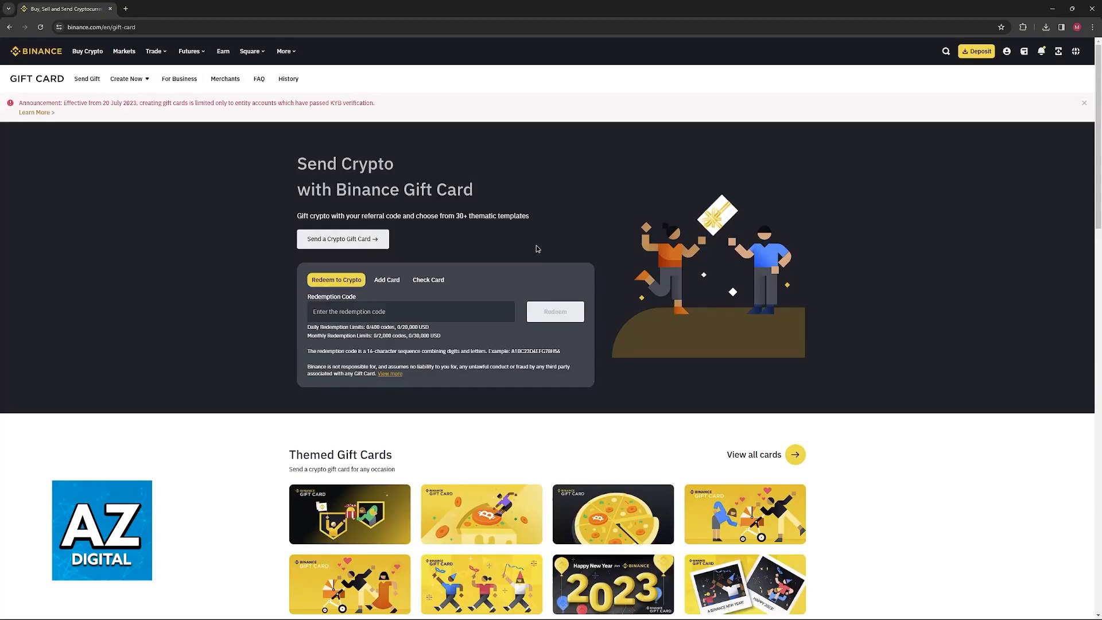
# Scroll down the Gift Card page past the FAQ to the site footer
pyautogui.scroll(-3)
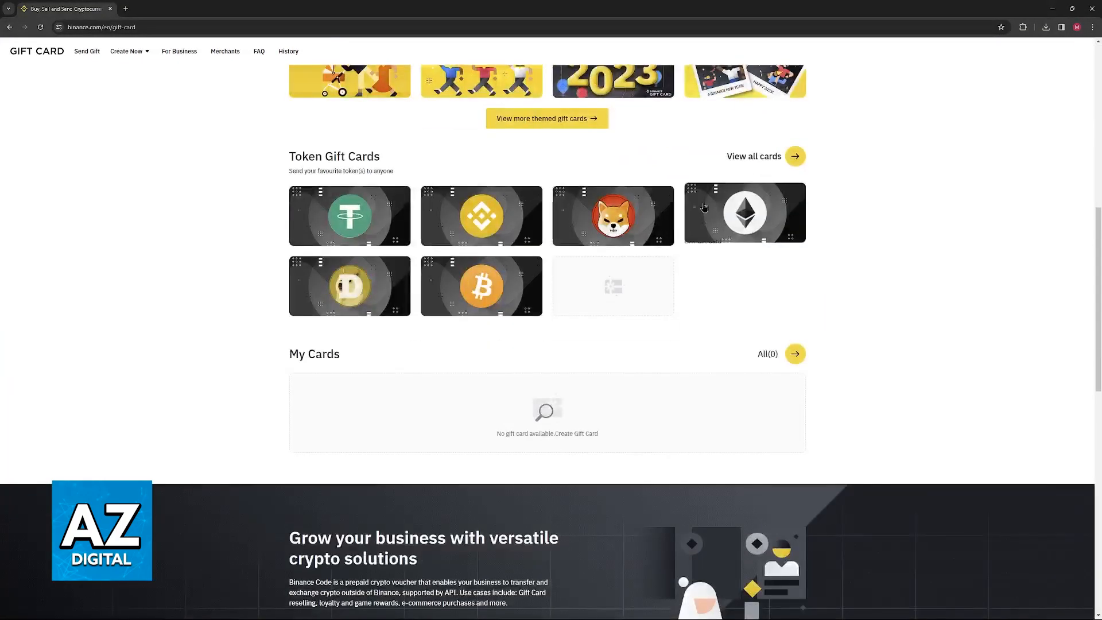
pyautogui.scroll(-3)
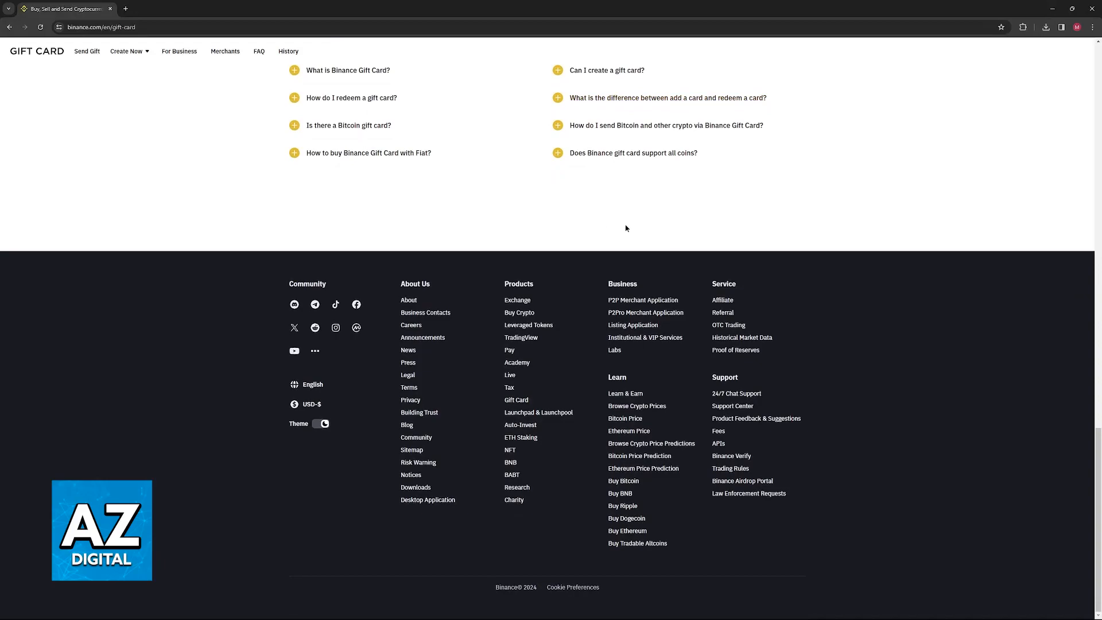
pyautogui.moveTo(626, 308)
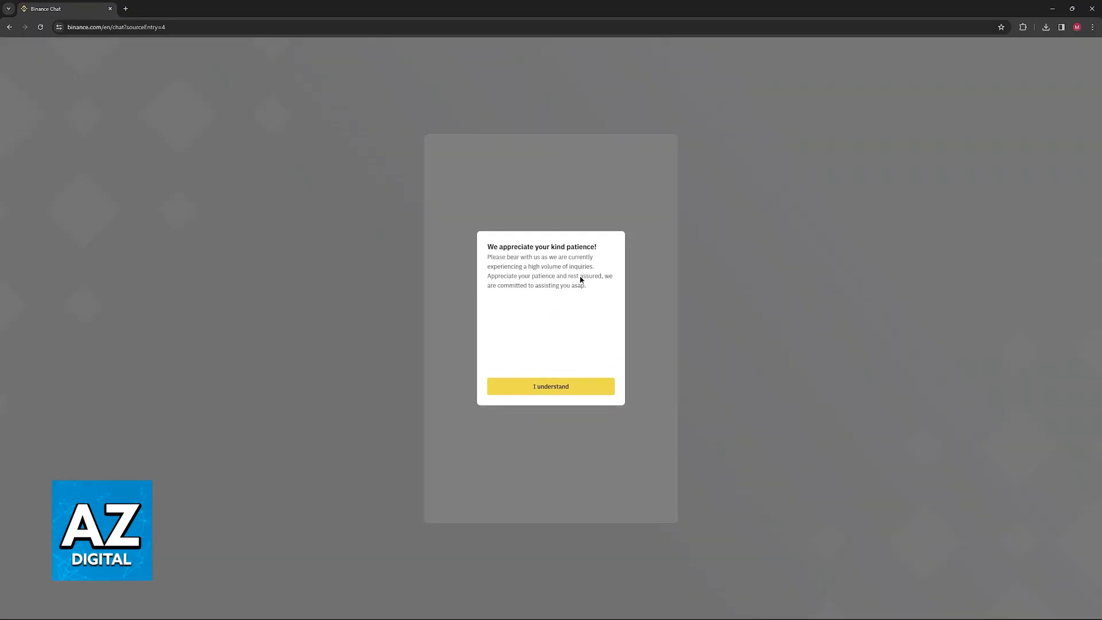
# Acknowledge the high-enquiry chat notice and return to the top of the Gift Card page
pyautogui.click(550, 385)
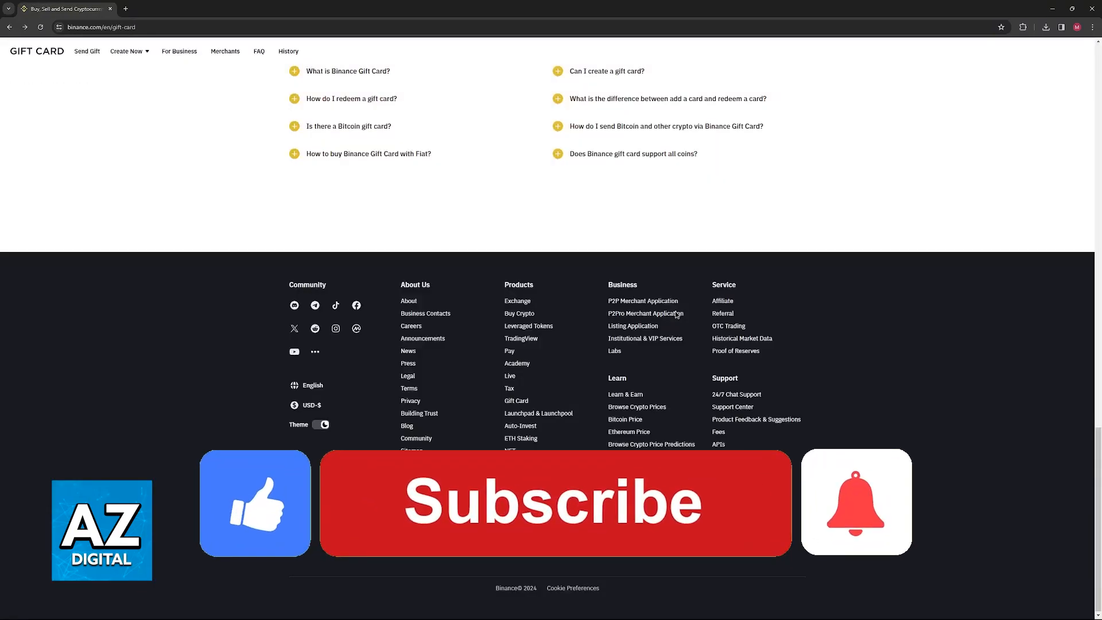
pyautogui.click(554, 502)
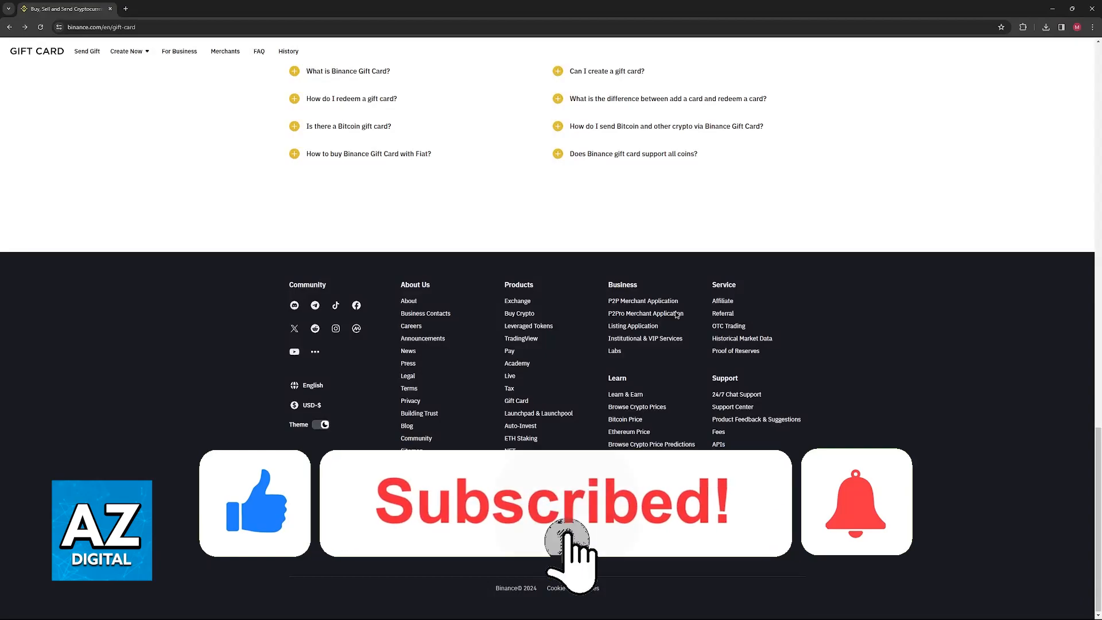
pyautogui.scroll(3)
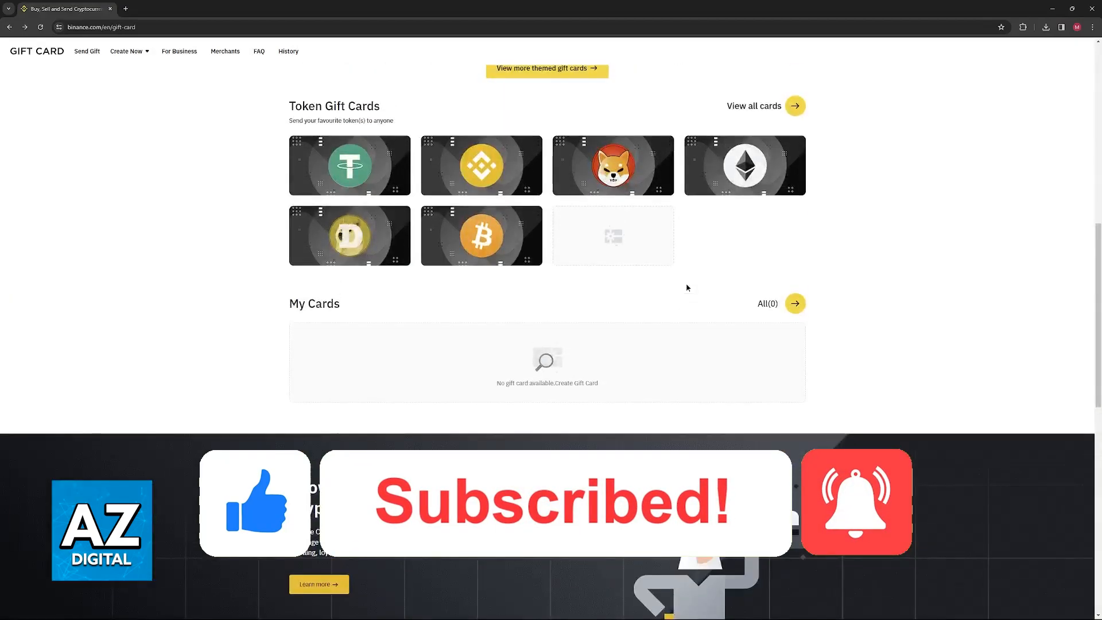